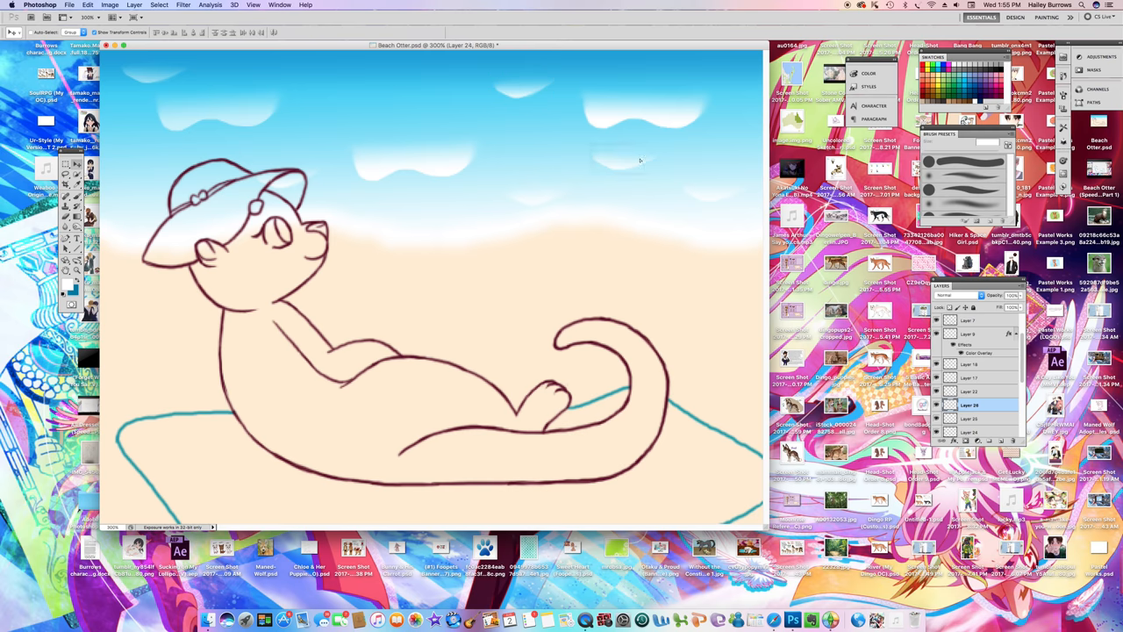
# - Bring up the Filter menu for the duplicated cloudy sky layer
pyautogui.click(181, 3)
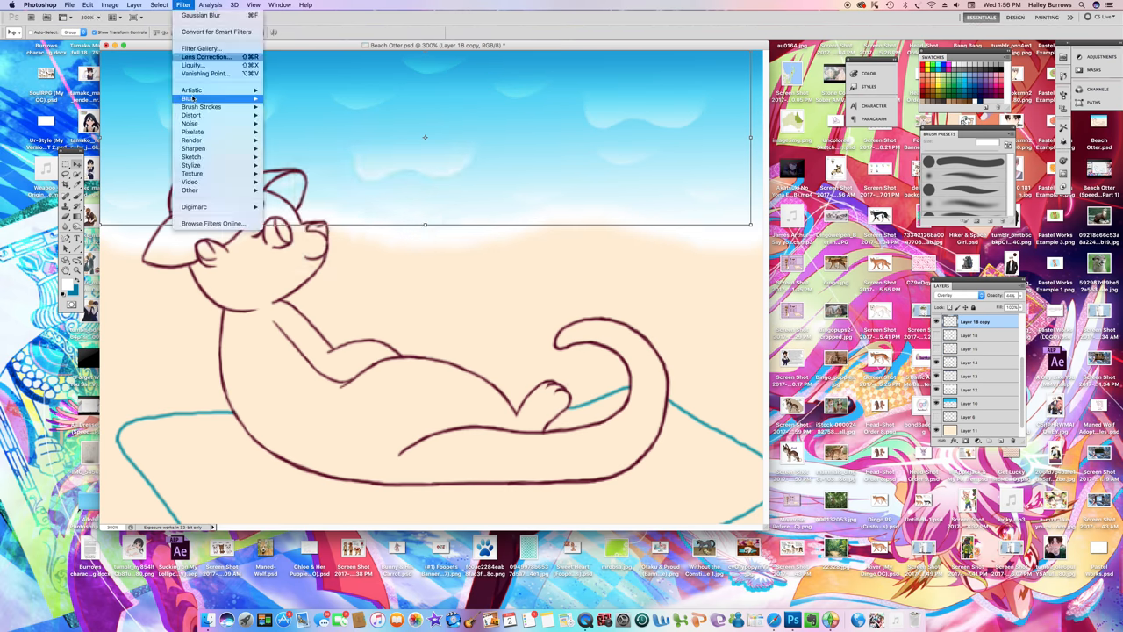